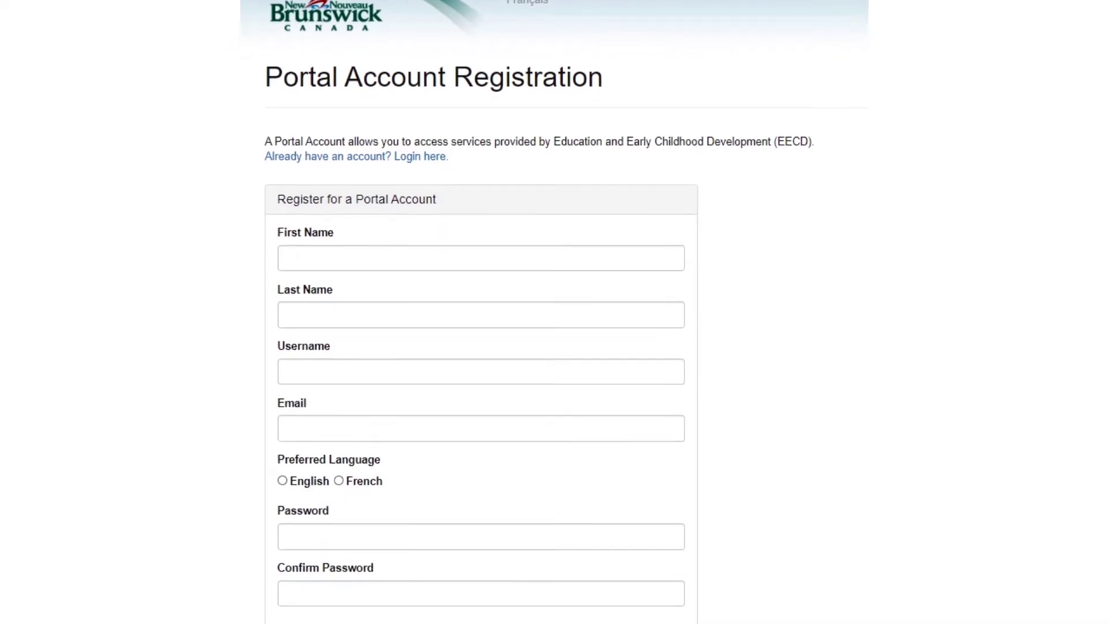
Scroll past the Portal Account Registration form to reach the Operator Portal welcome page.
{"action": "scroll", "scroll_direction": "down", "scroll_amount": 3}
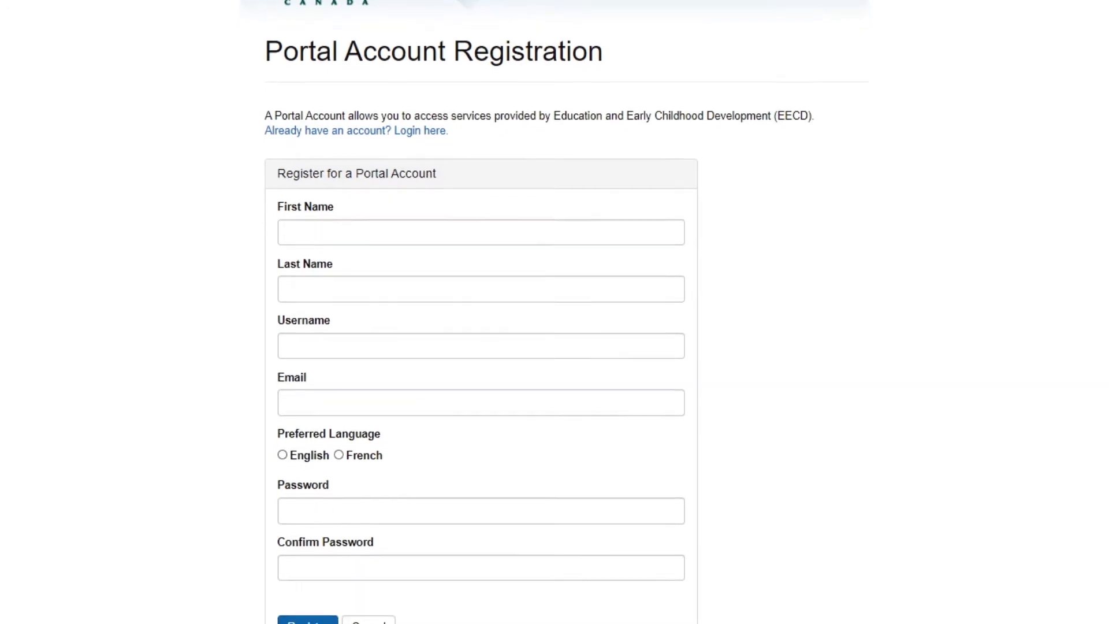
{"action": "scroll", "scroll_direction": "down", "scroll_amount": 3}
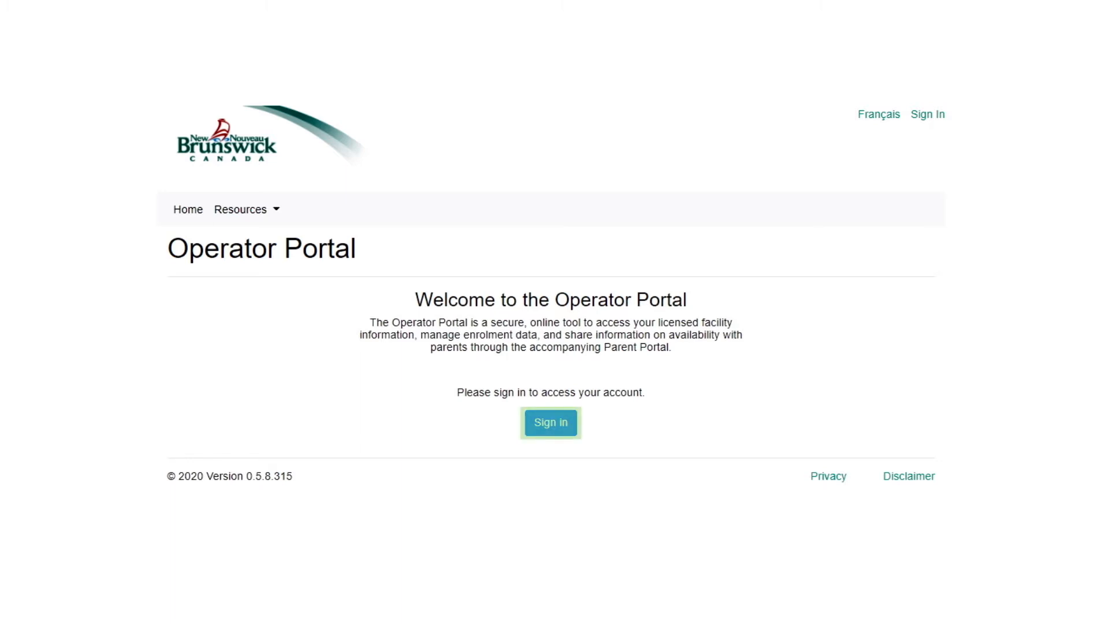
Sign in to the Operator Portal and submit the activation code.
{"action": "left_click", "coordinate": [551, 422]}
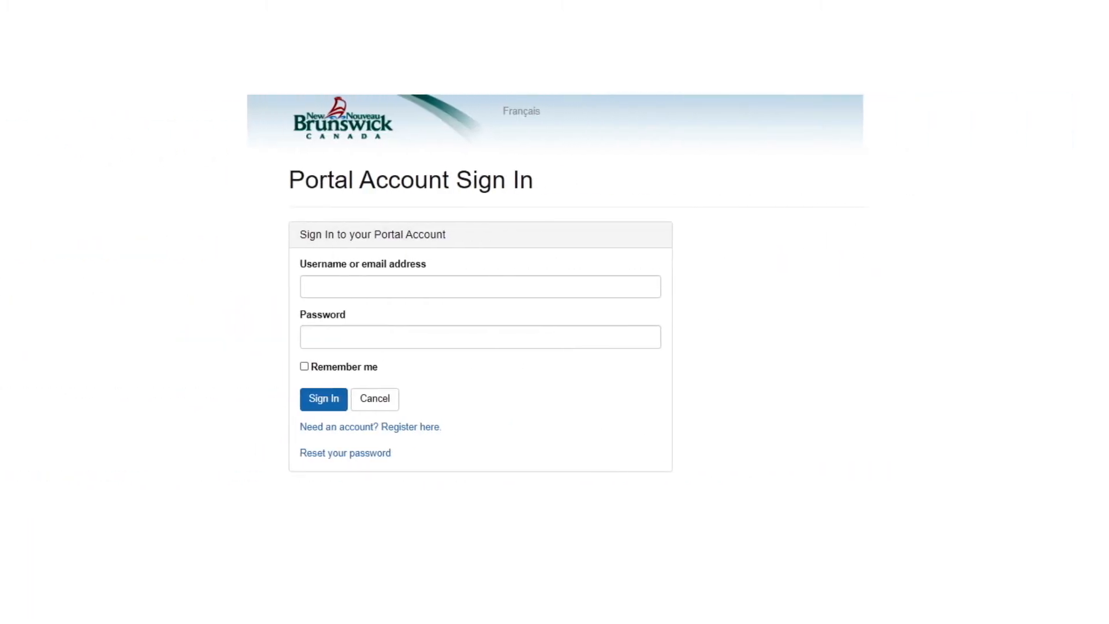
{"action": "left_click", "coordinate": [480, 336]}
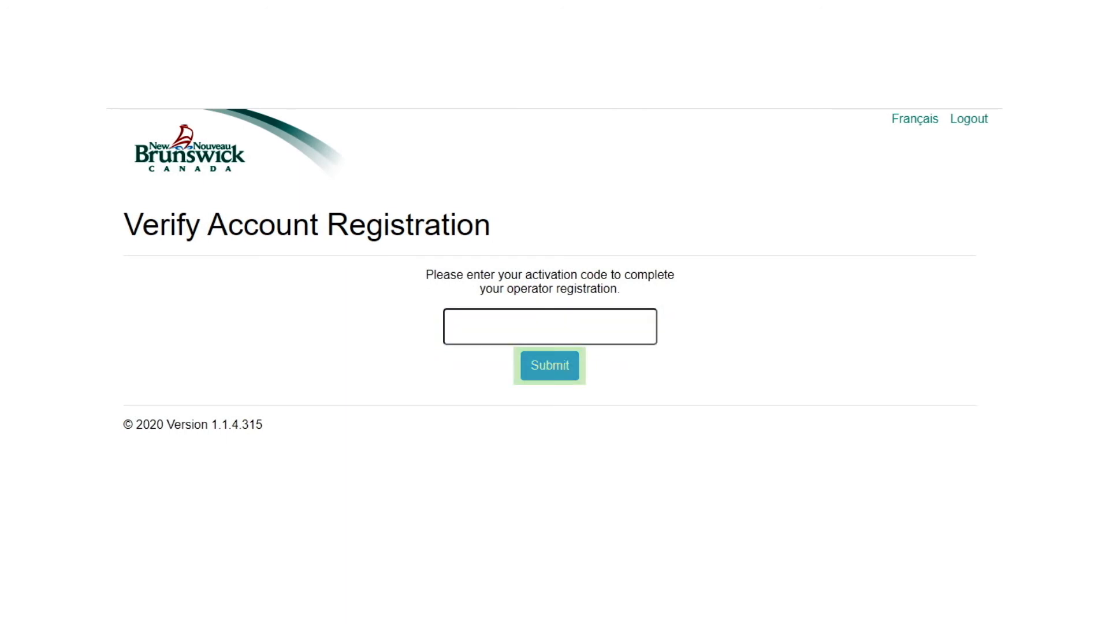
{"action": "left_click", "coordinate": [549, 366]}
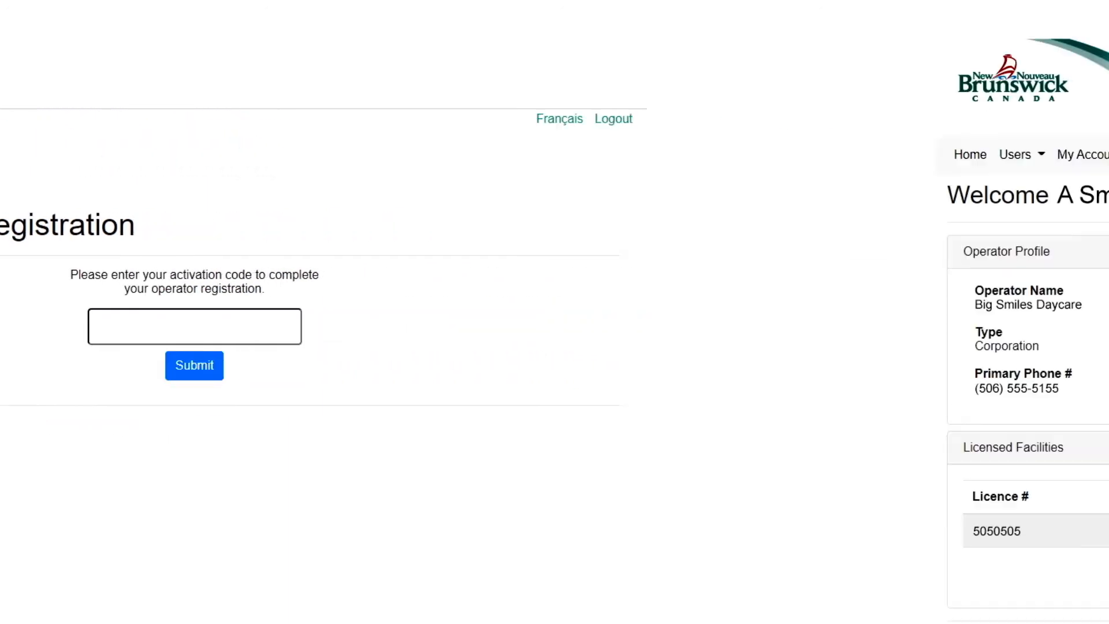
Open the Details page for Big Smiles Daycare Saint John, licence 5050505.
{"action": "left_click", "coordinate": [194, 366]}
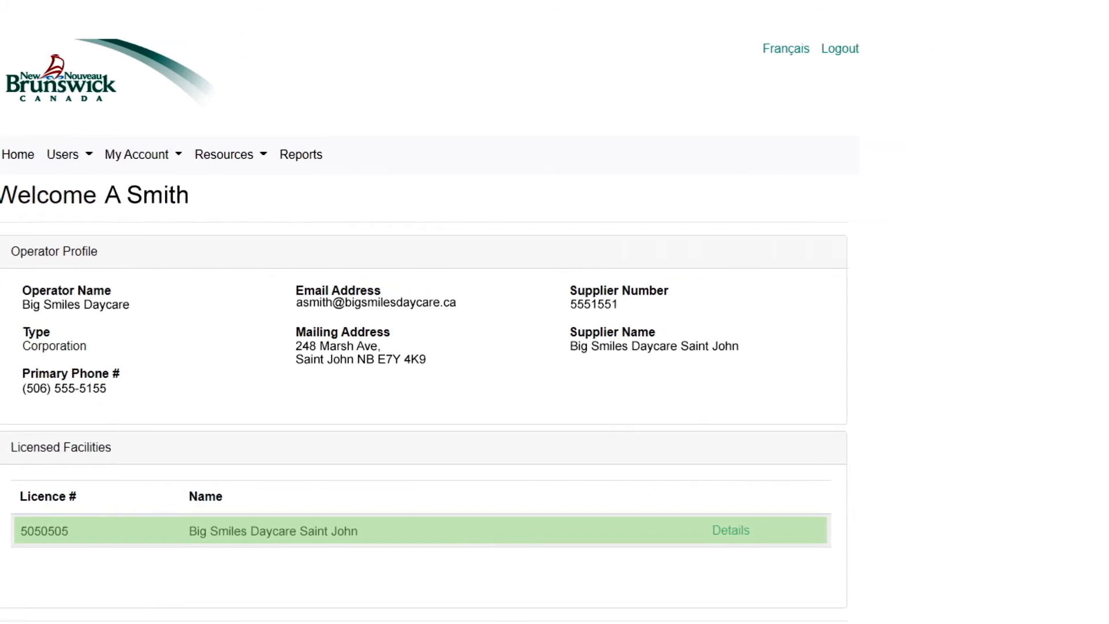
{"action": "left_click", "coordinate": [730, 529]}
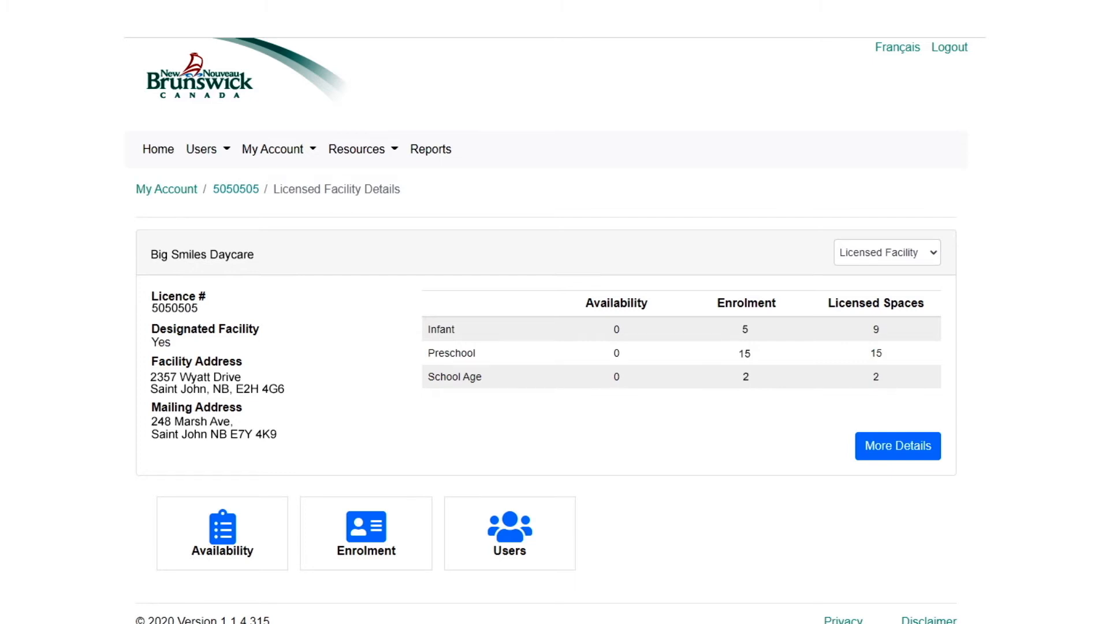
Set Infant, Preschool and School Age availability to 0 and save.
{"action": "left_click", "coordinate": [221, 533]}
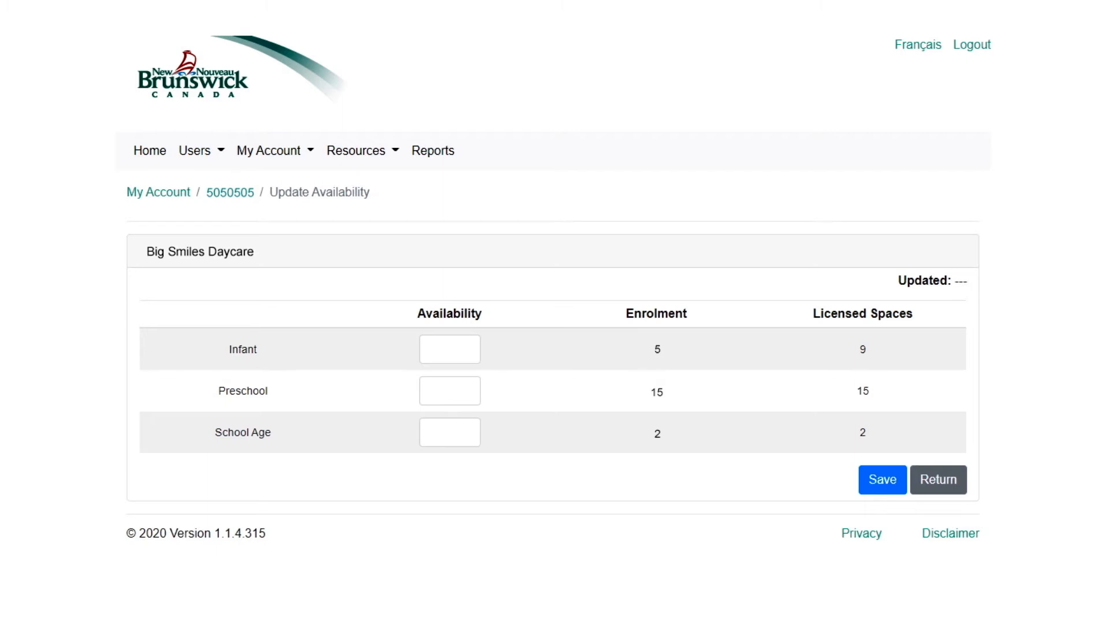
{"action": "type", "text": "4"}
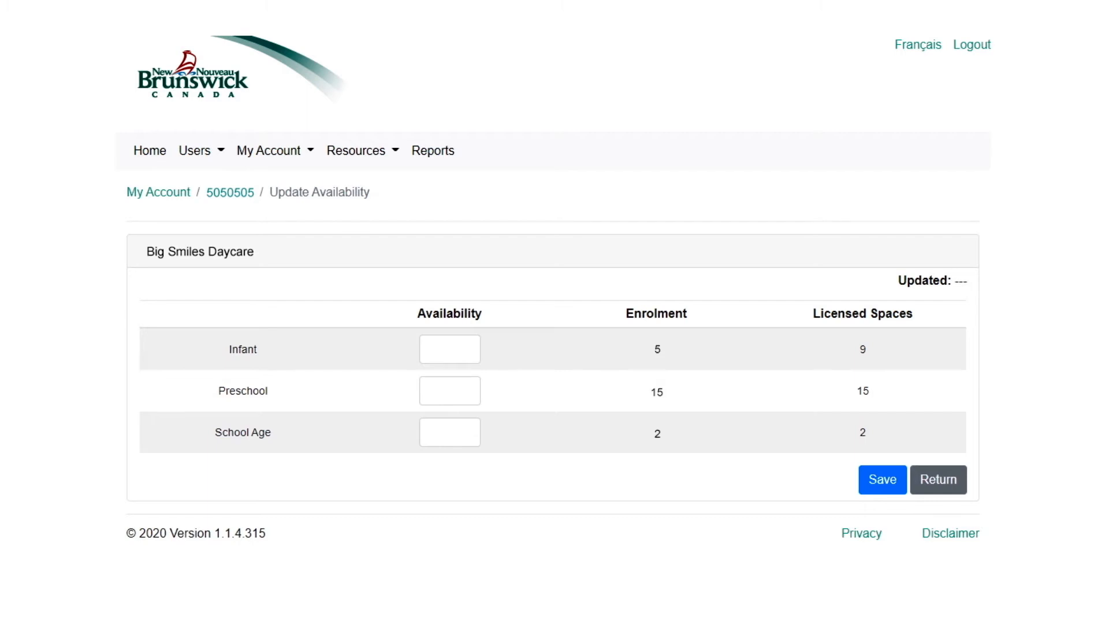
{"action": "type", "text": "1"}
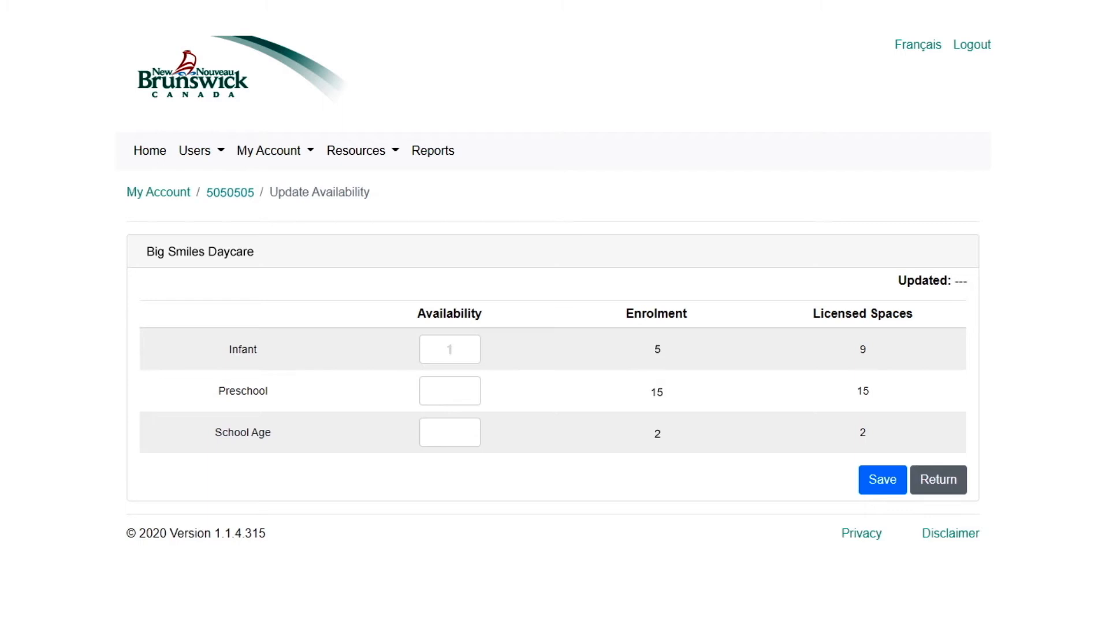
{"action": "type", "text": "2"}
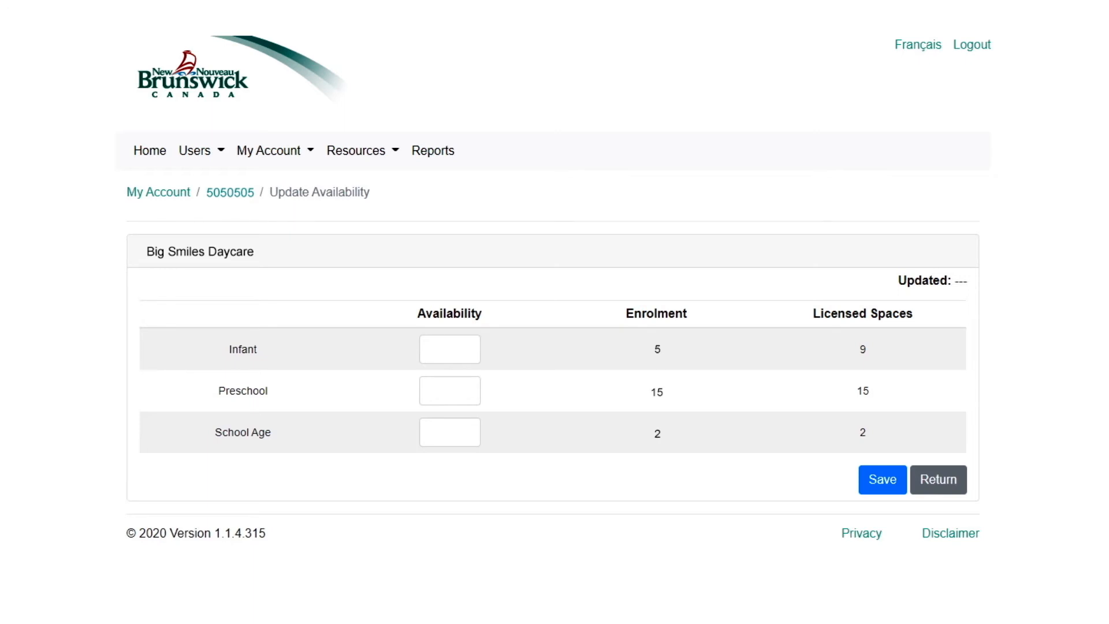
{"action": "type", "text": "0"}
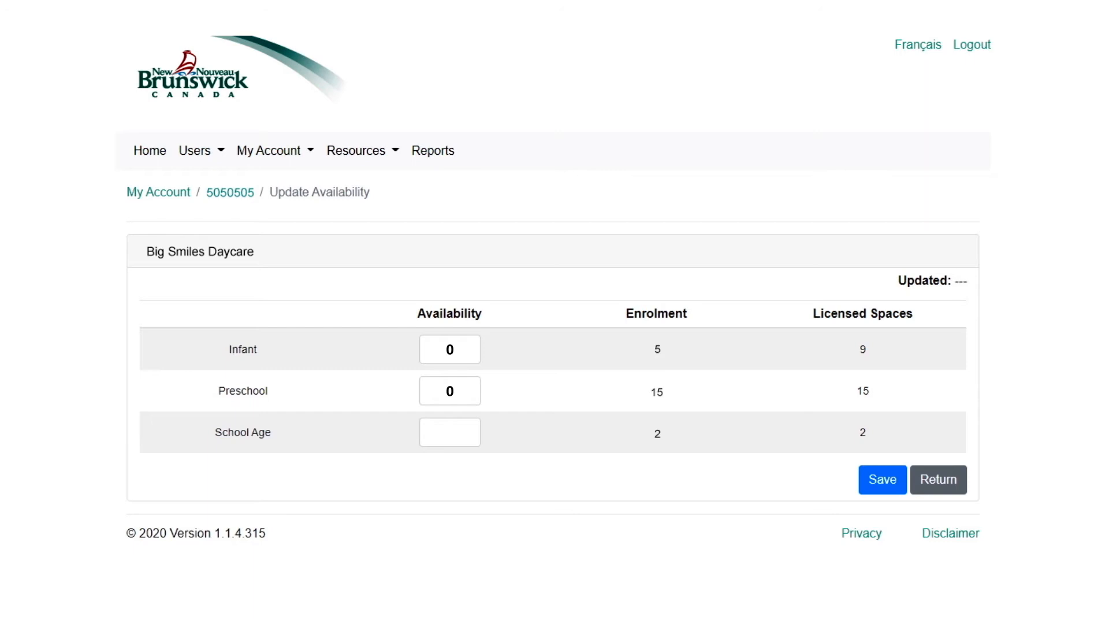
{"action": "type", "text": "0"}
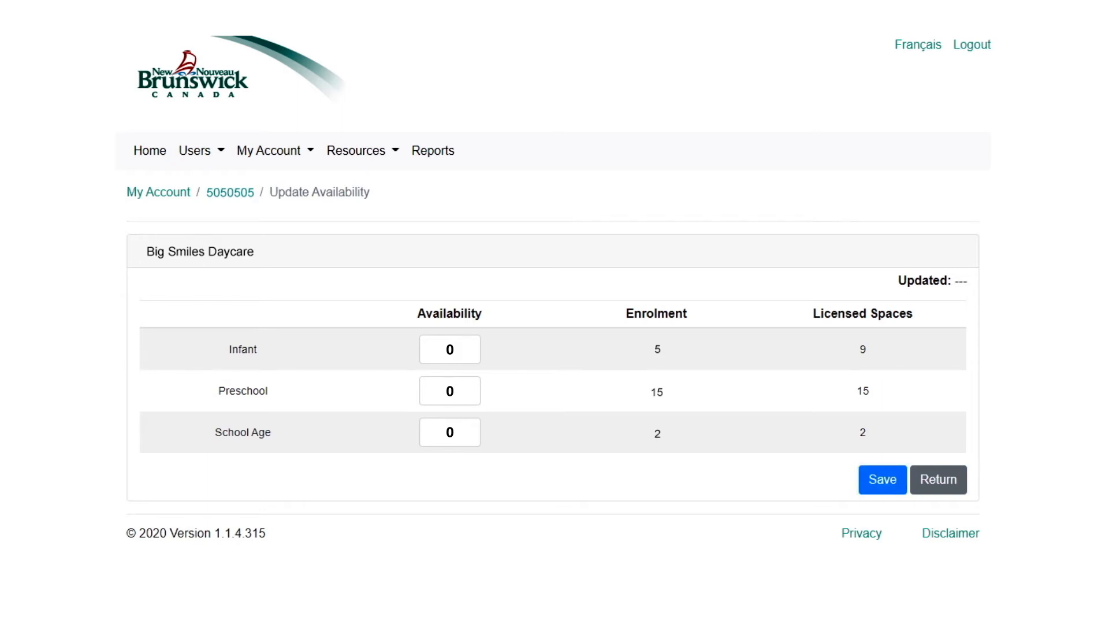
{"action": "left_click", "coordinate": [937, 480]}
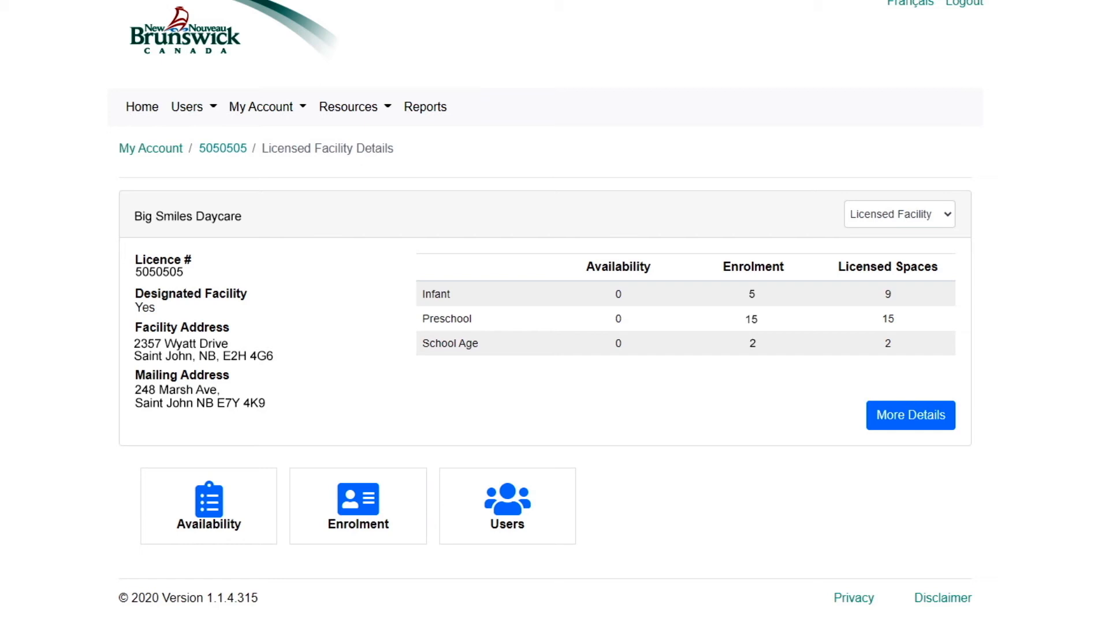
{"action": "left_click", "coordinate": [150, 148]}
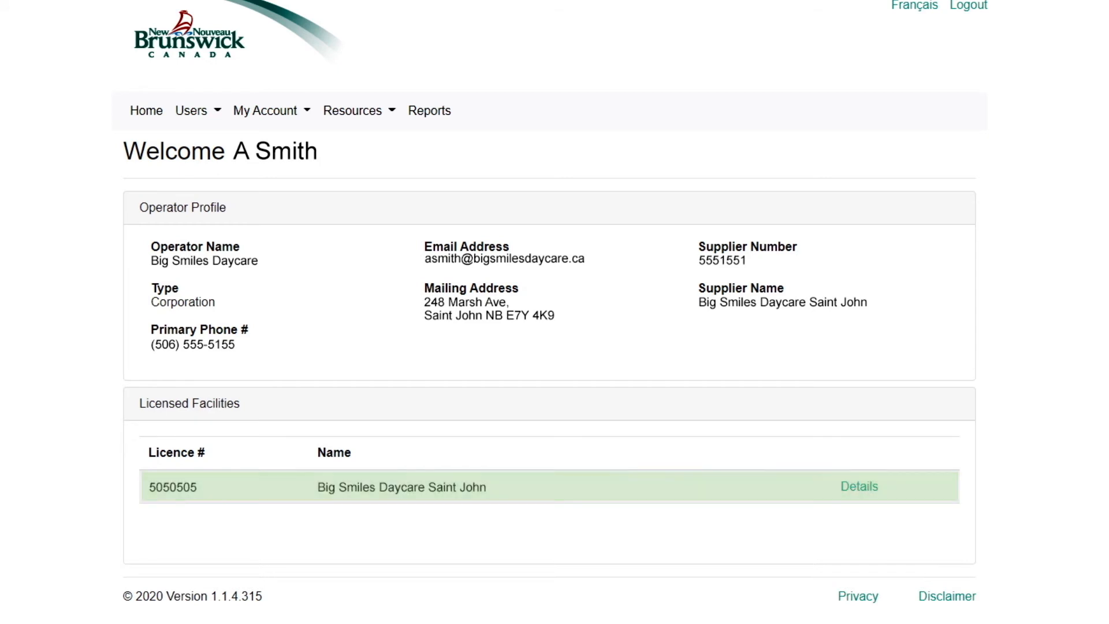
{"action": "left_click", "coordinate": [858, 486]}
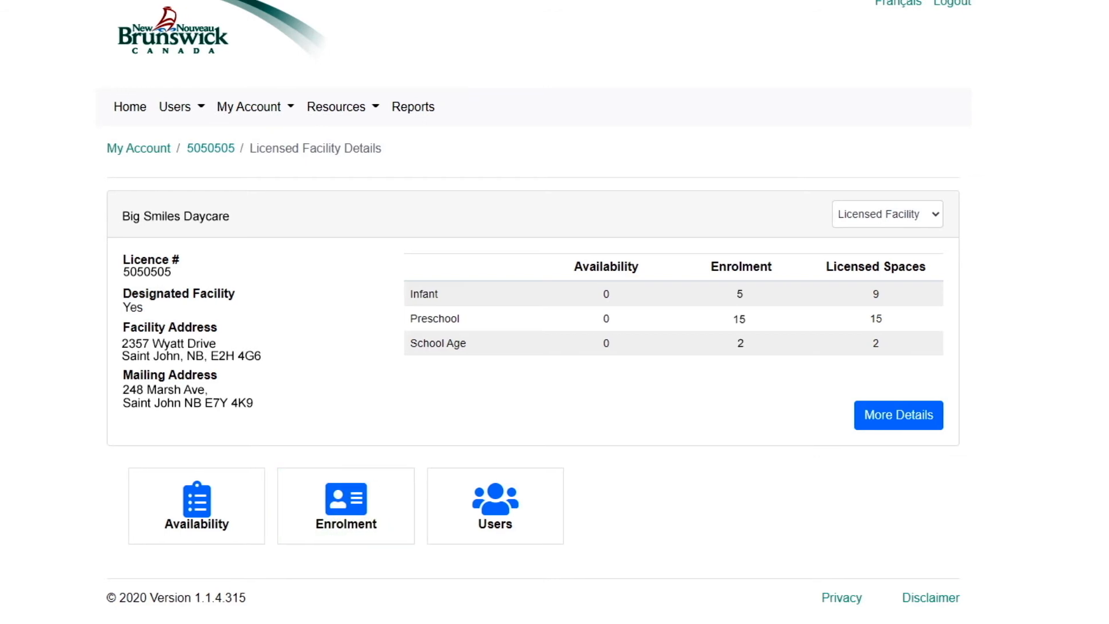
{"action": "left_click", "coordinate": [345, 506]}
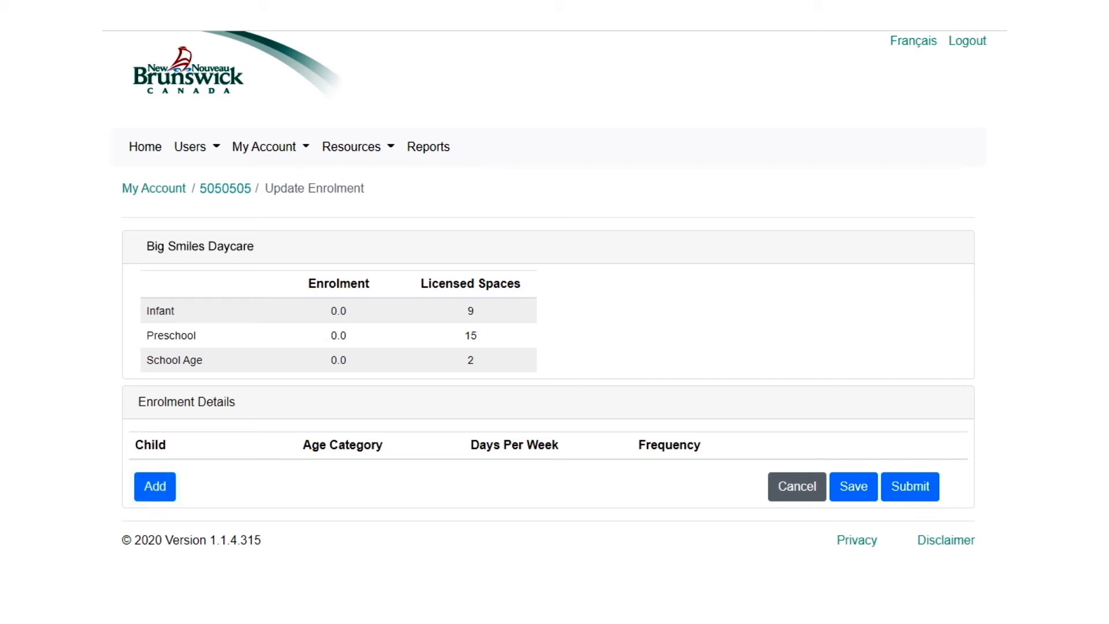
{"action": "left_click", "coordinate": [154, 486]}
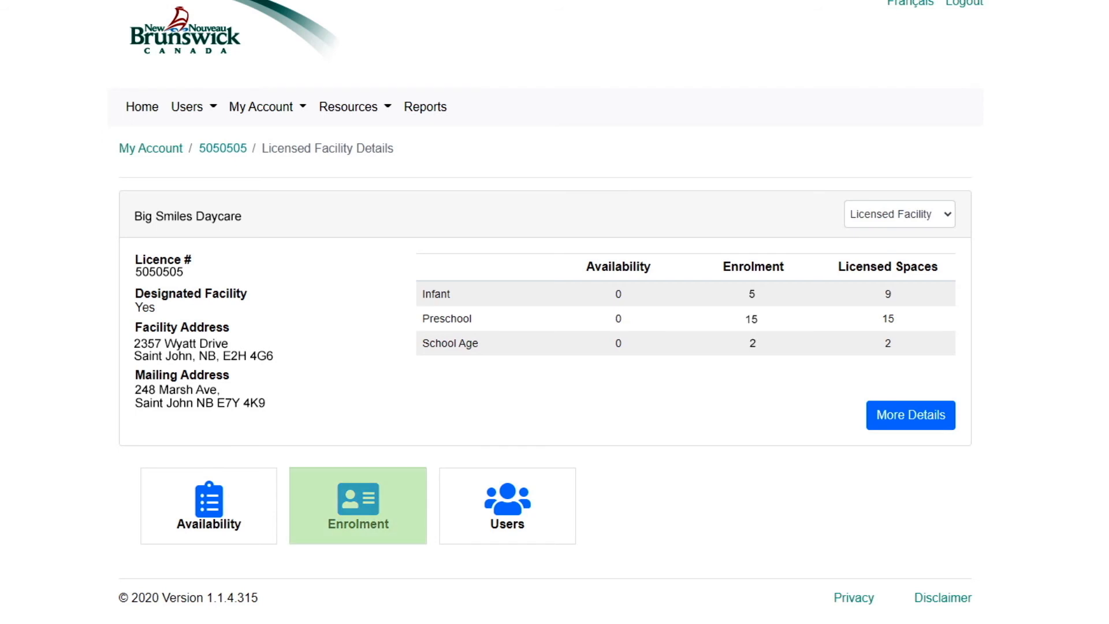
Update enrolment from the previous five-child sheet and submit the list.
{"action": "left_click", "coordinate": [357, 505]}
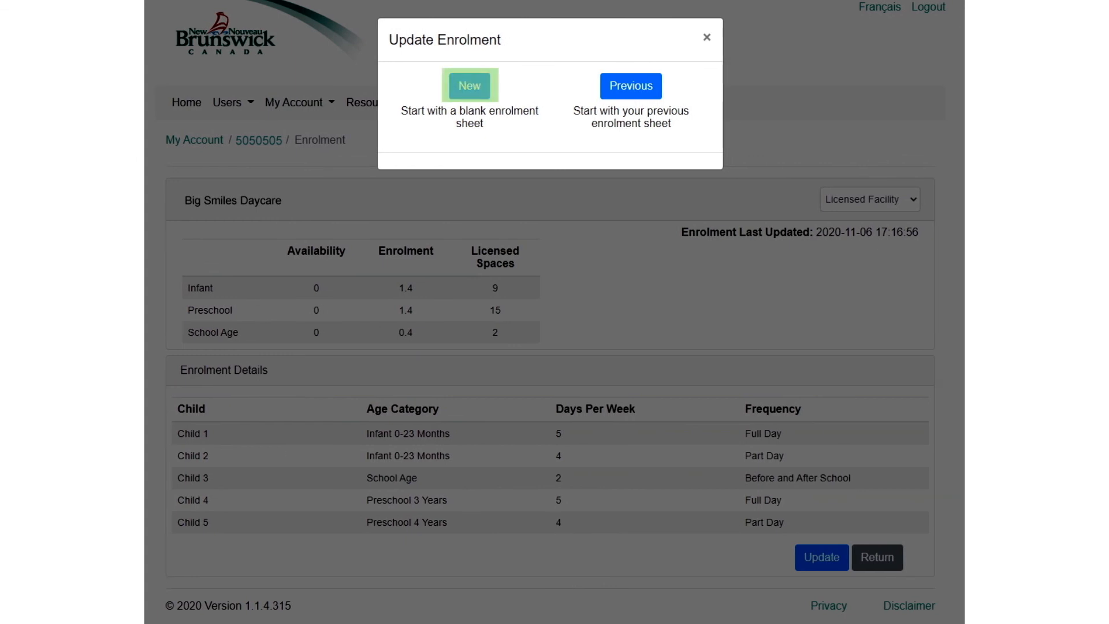
{"action": "mouse_move", "coordinate": [630, 85]}
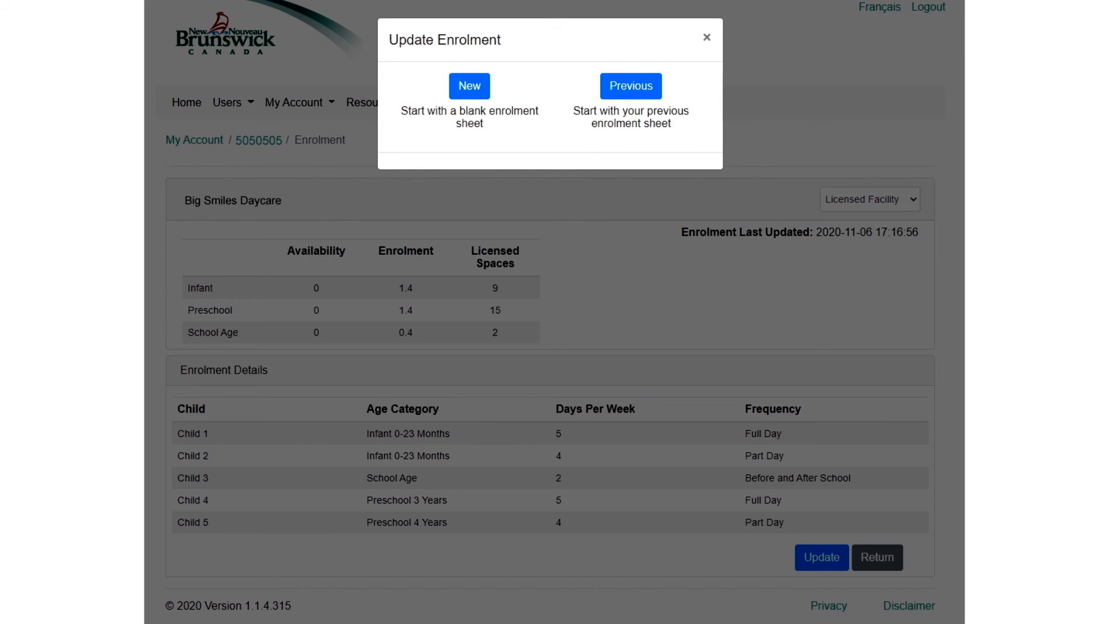
{"action": "left_click", "coordinate": [629, 85]}
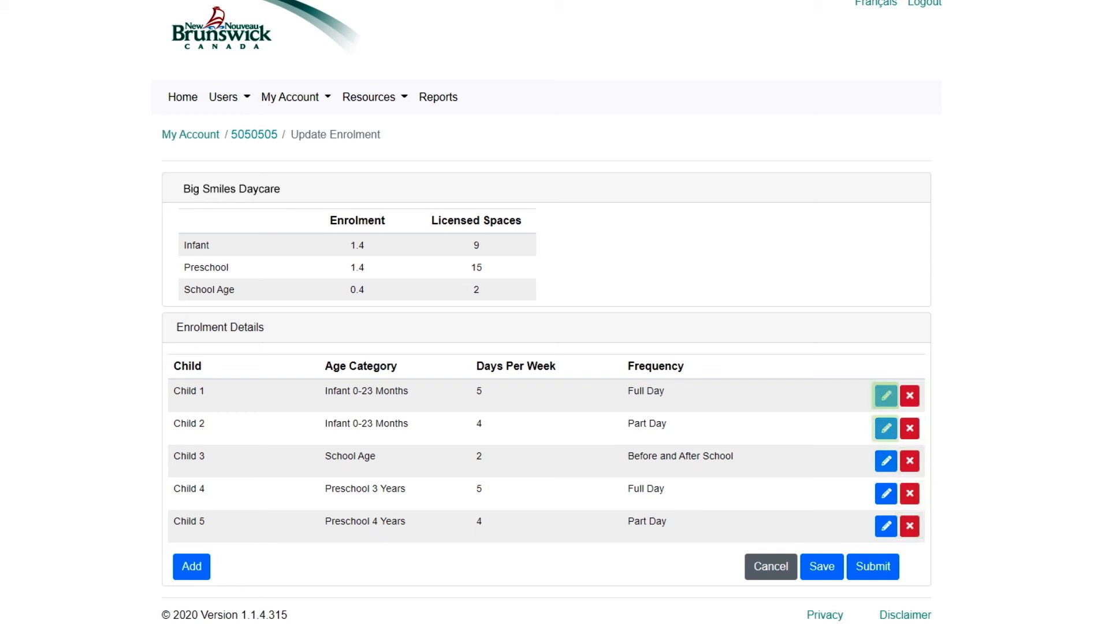
{"action": "mouse_move", "coordinate": [885, 525]}
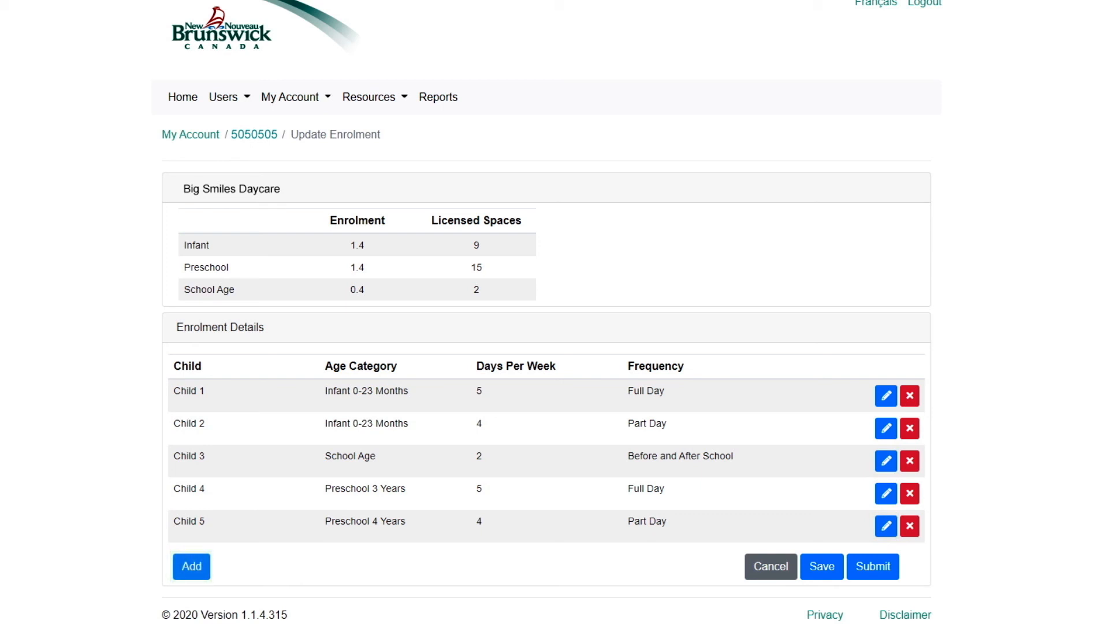
{"action": "left_click", "coordinate": [191, 566]}
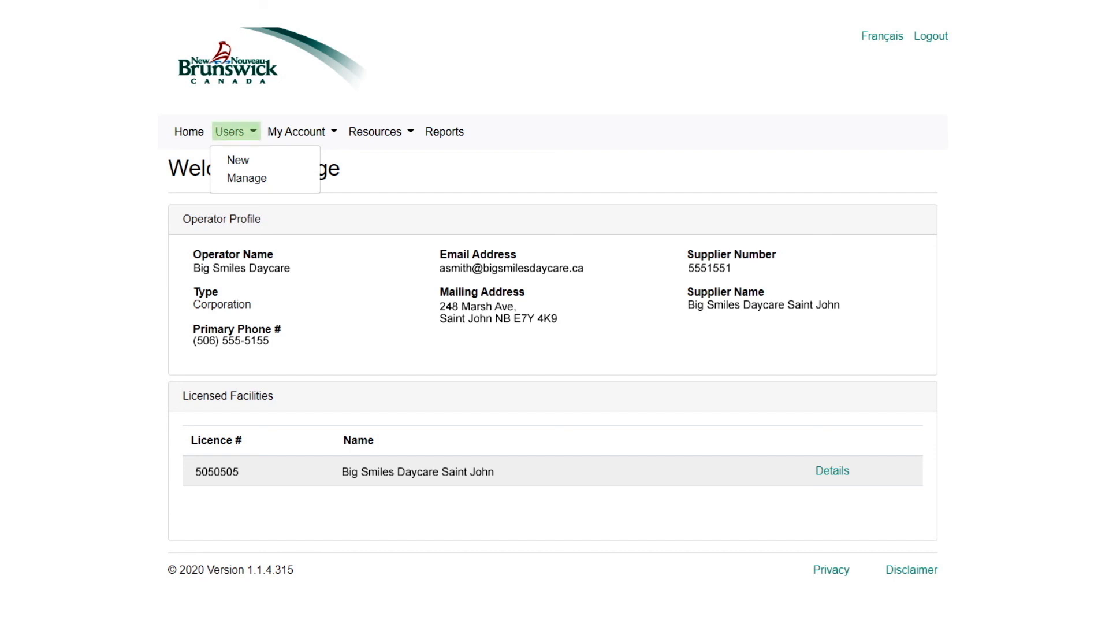
{"action": "mouse_move", "coordinate": [246, 179]}
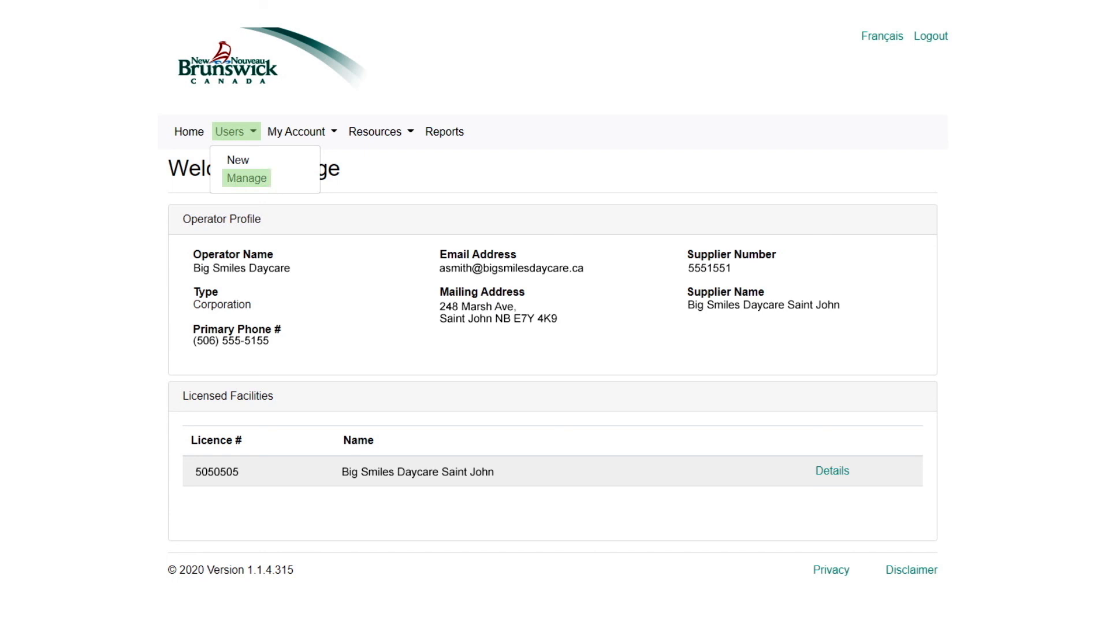
Open the facility users list, where Jane Doe is pending, and start a new user.
{"action": "left_click", "coordinate": [246, 177]}
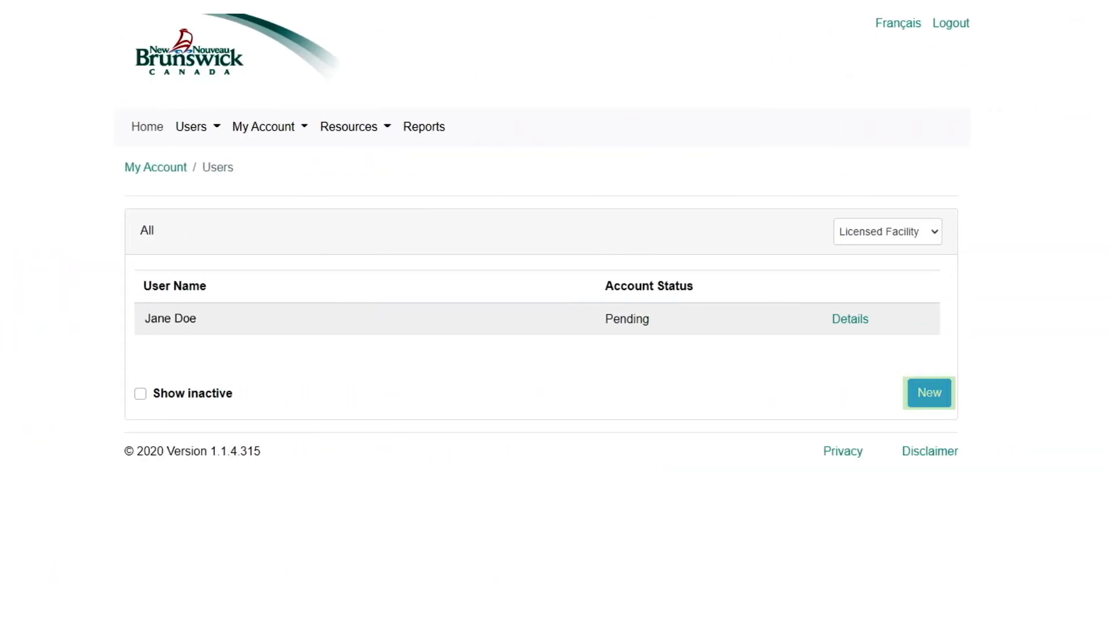
{"action": "left_click", "coordinate": [929, 393]}
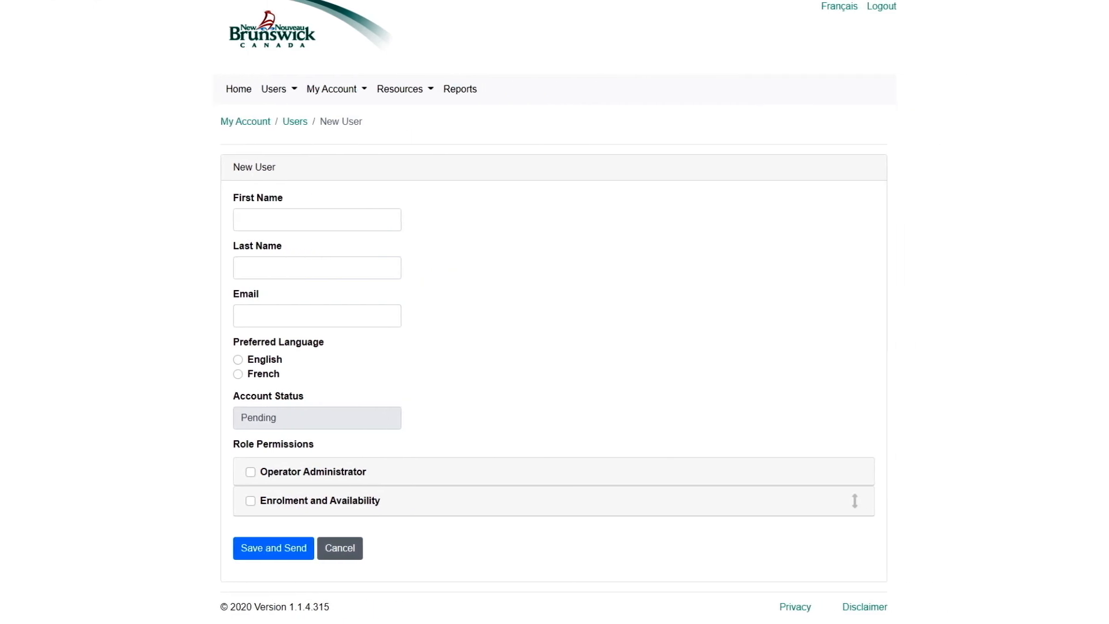